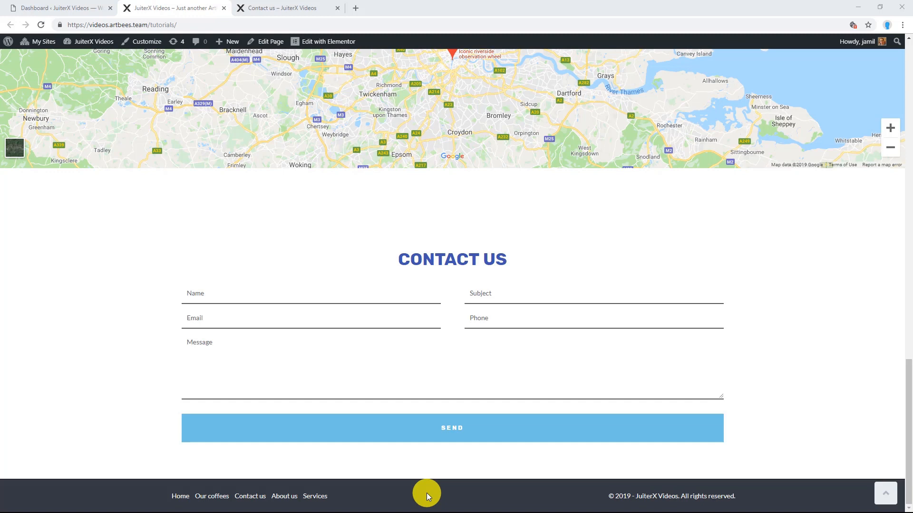
mouse_move(479, 498)
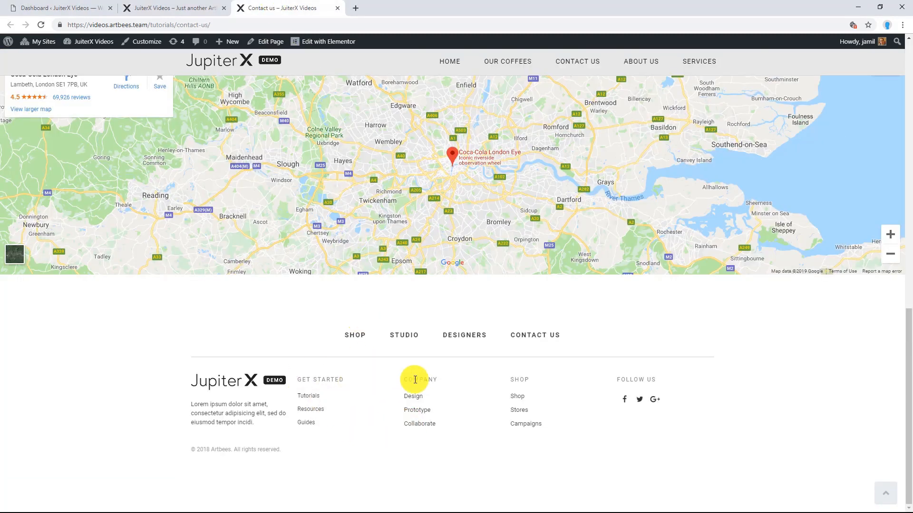
mouse_move(233, 59)
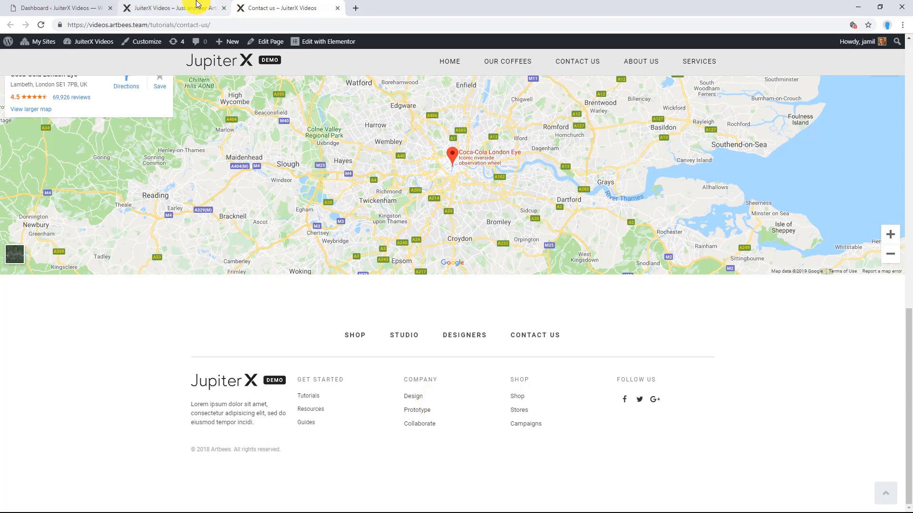
- After viewing the site's footers, switch back to the WordPress dashboard tab
left_click(173, 8)
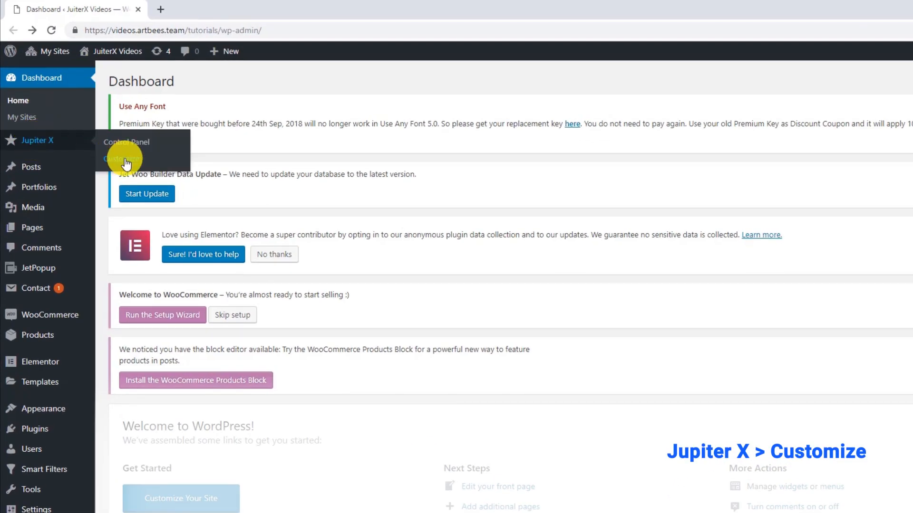
- Launch the Jupiter X Customizer and open its Footer section
left_click(124, 157)
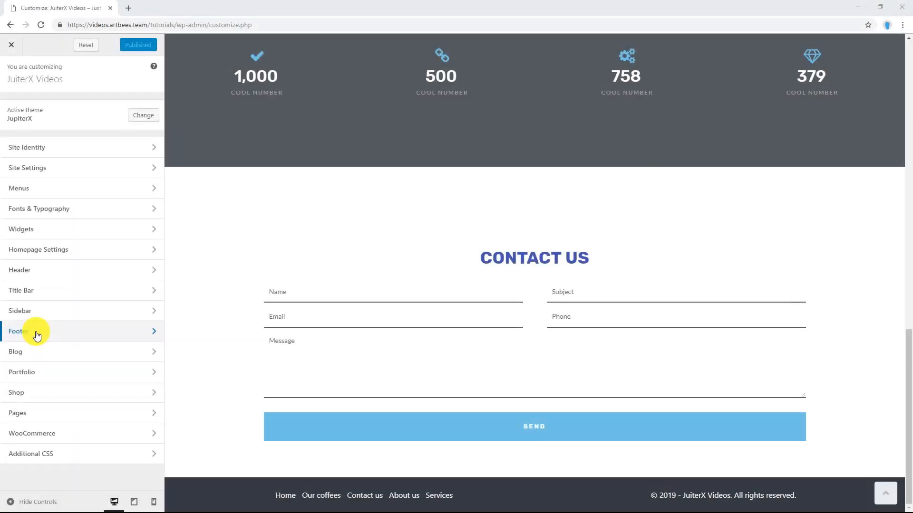
left_click(18, 332)
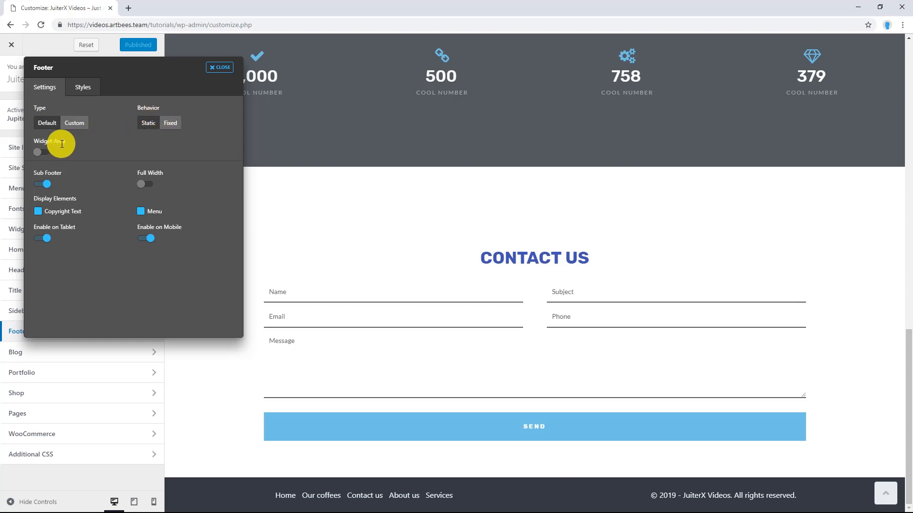
- Switch on the footer Widget Area, choose the three-column layout, and close the panel
left_click(38, 152)
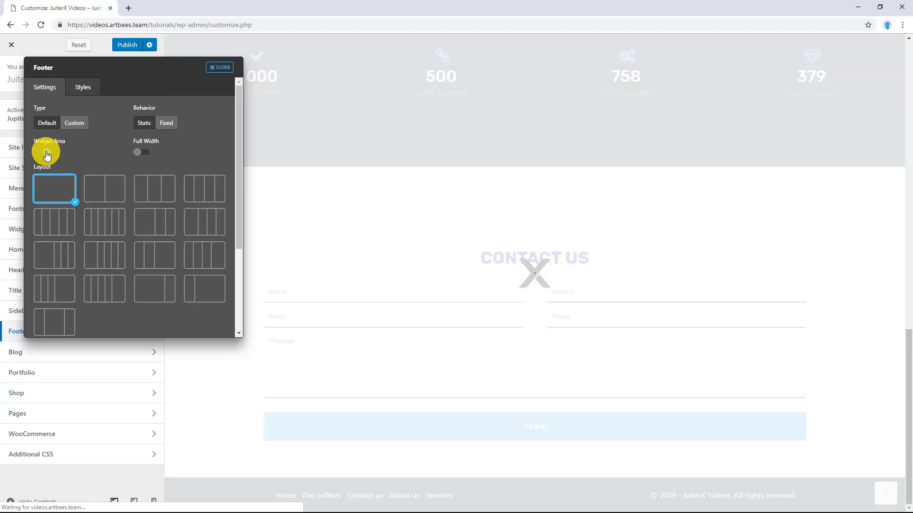
left_click(41, 152)
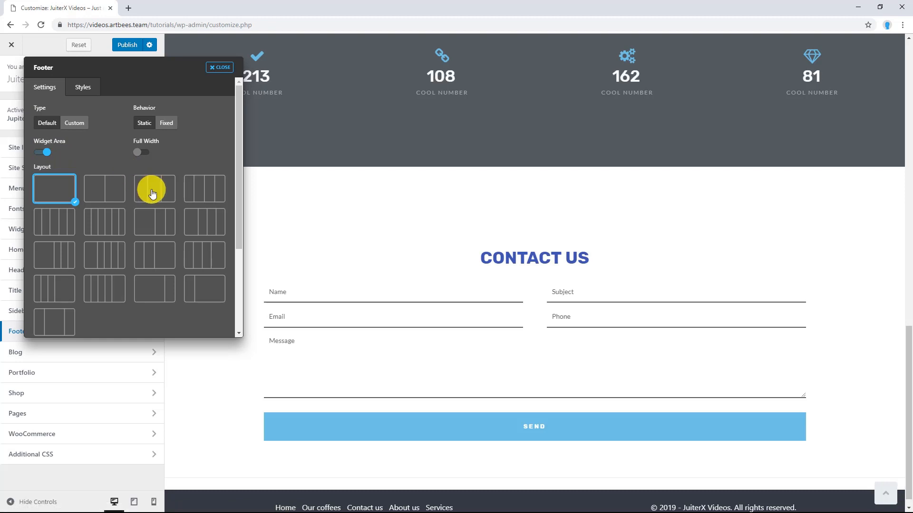
left_click(154, 189)
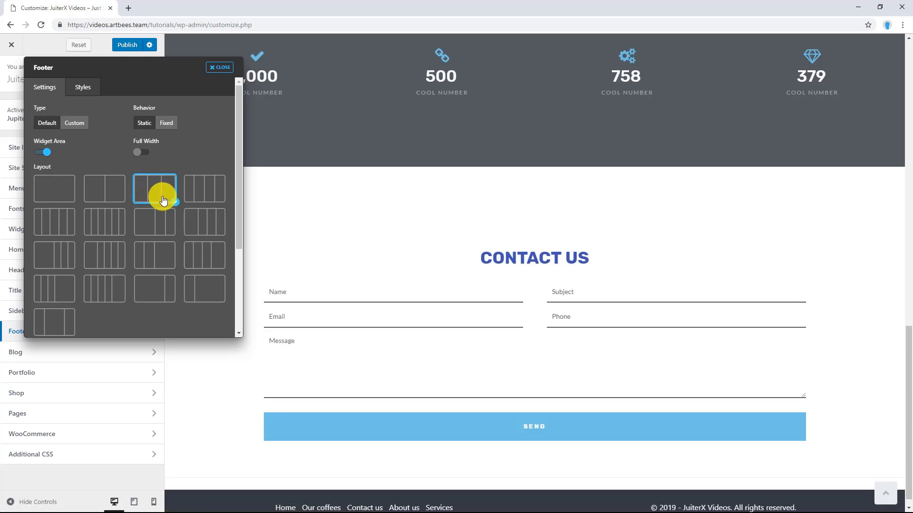
left_click(154, 189)
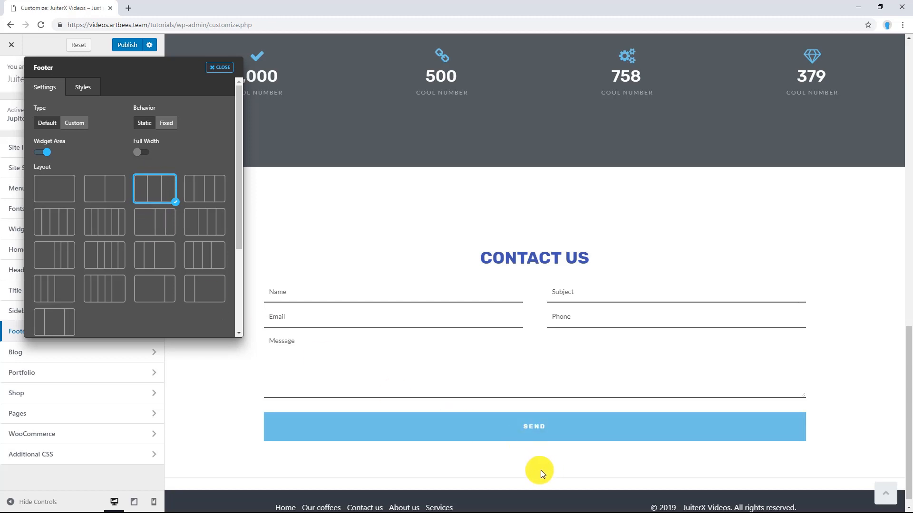
left_click(220, 67)
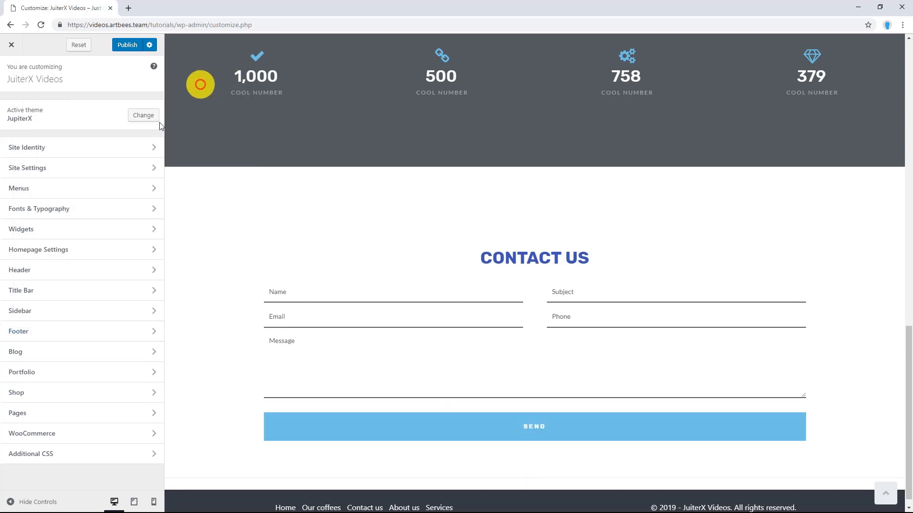
- Add a 'JX Posts' Jupiter X Posts widget to Footer 1 showing 4 posts ordered by Date
left_click(21, 229)
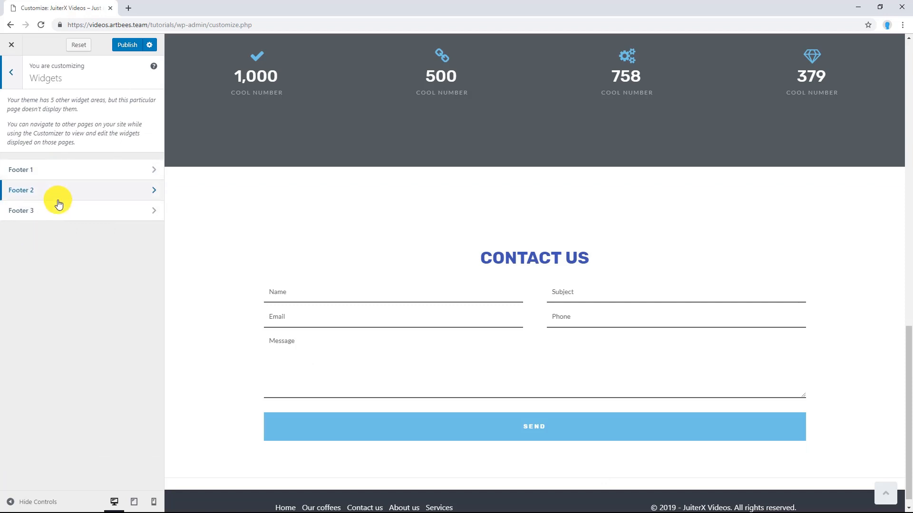
left_click(21, 170)
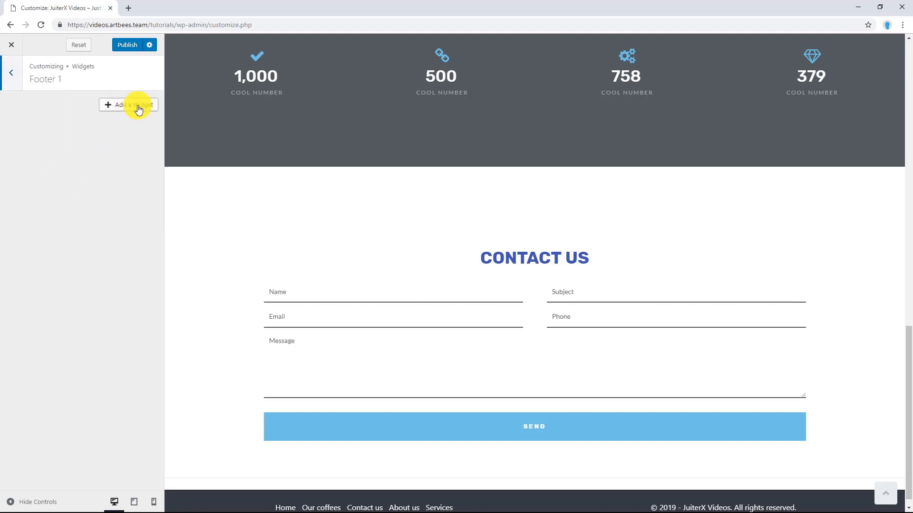
left_click(128, 105)
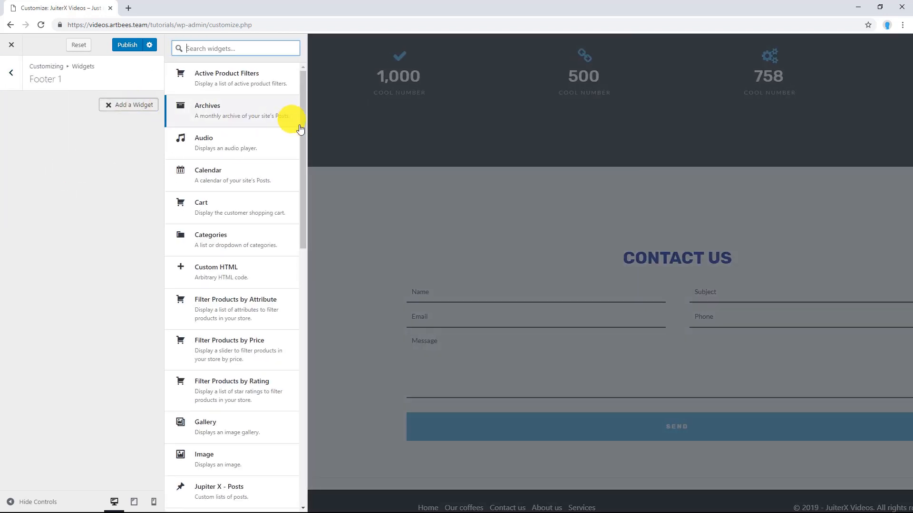
scroll("down", 3)
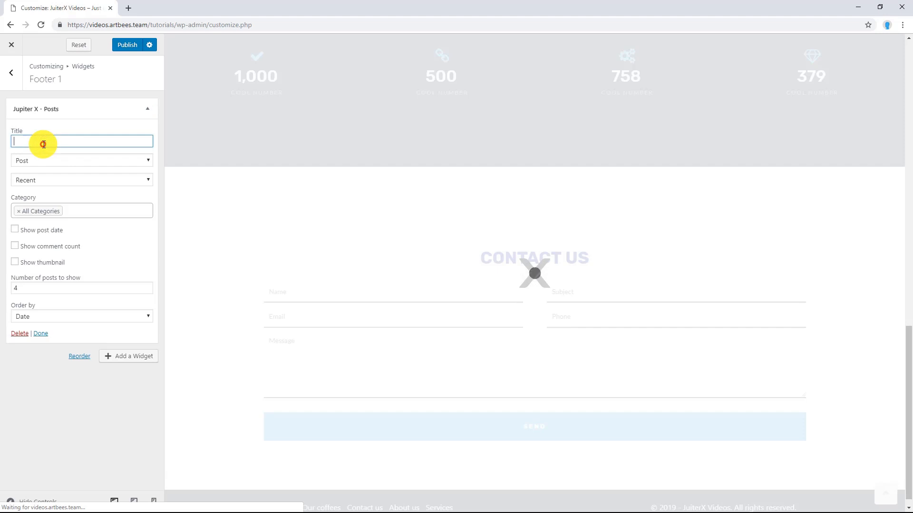
type("JX Posts")
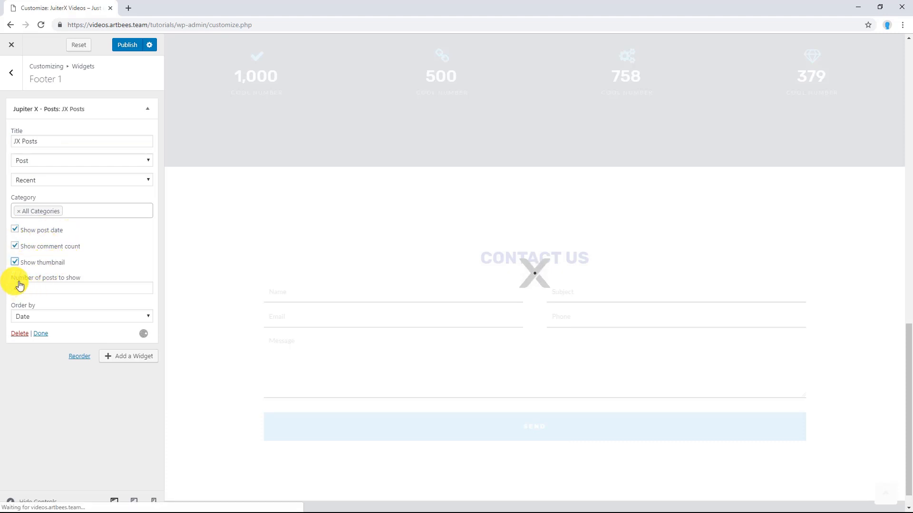
type("4")
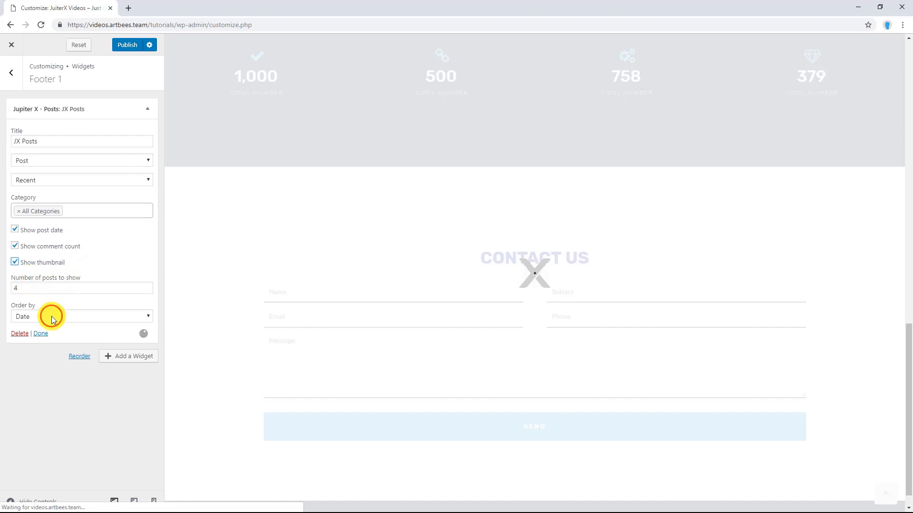
left_click(81, 316)
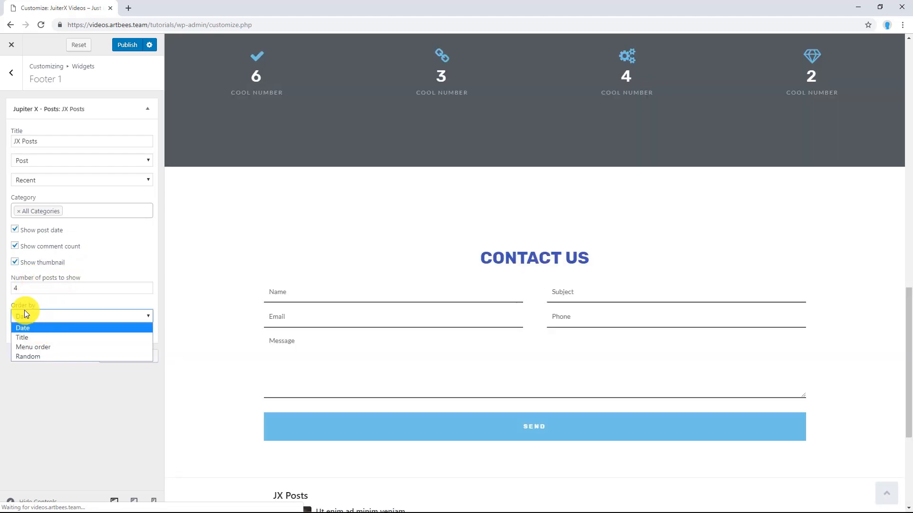
left_click(22, 328)
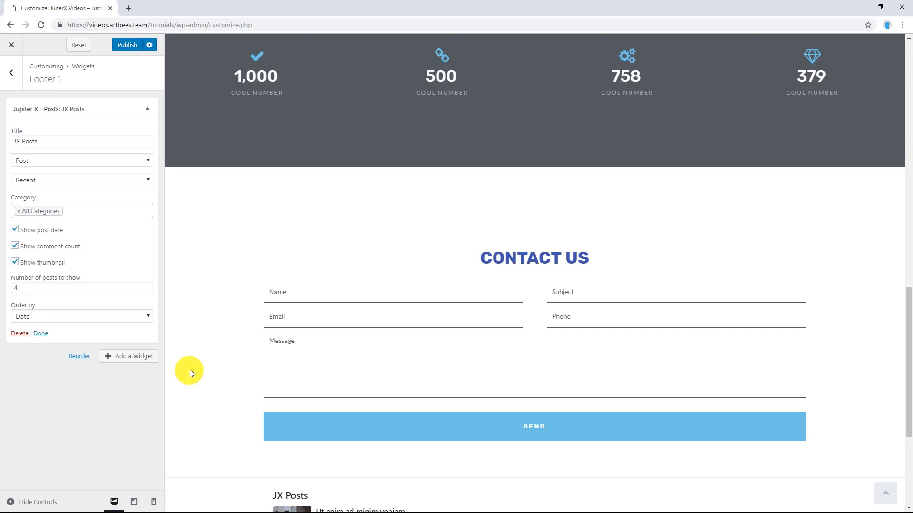
scroll("down", 3)
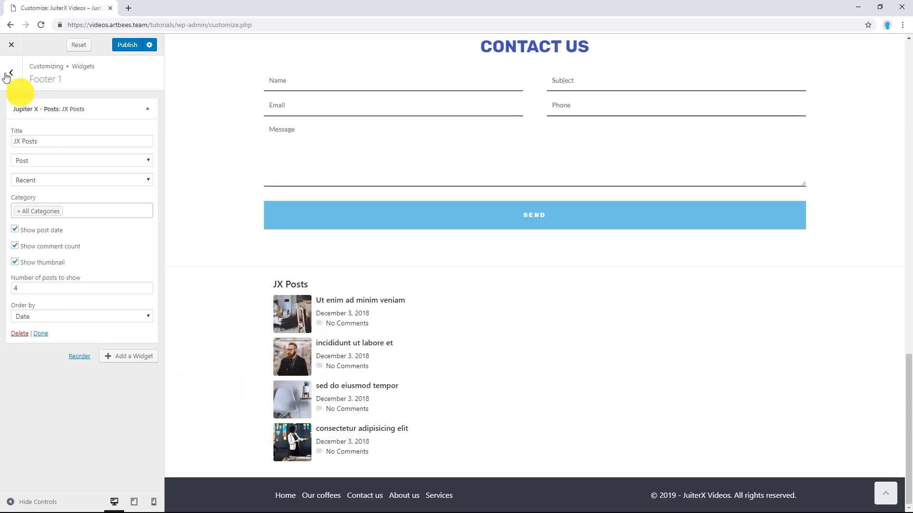
- Add a 'Recent Posts' widget to Footer 2 with Display post date ticked
left_click(11, 73)
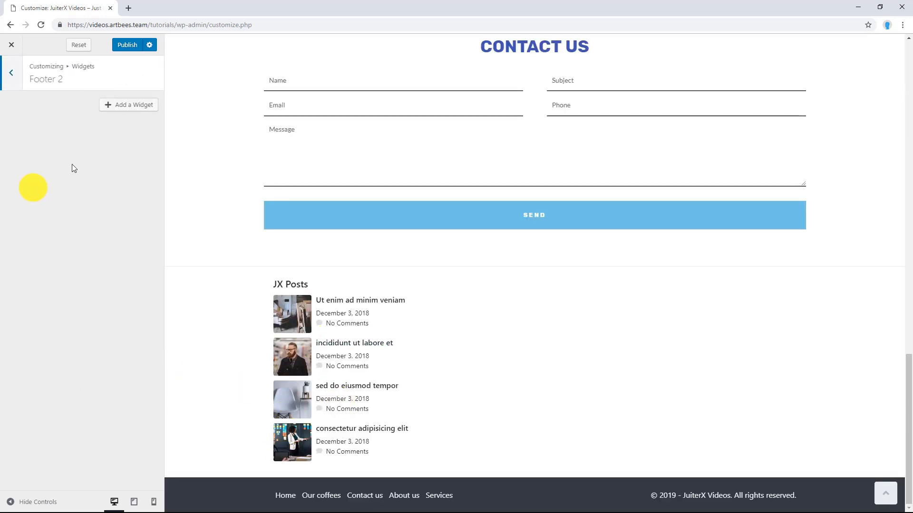
left_click(129, 104)
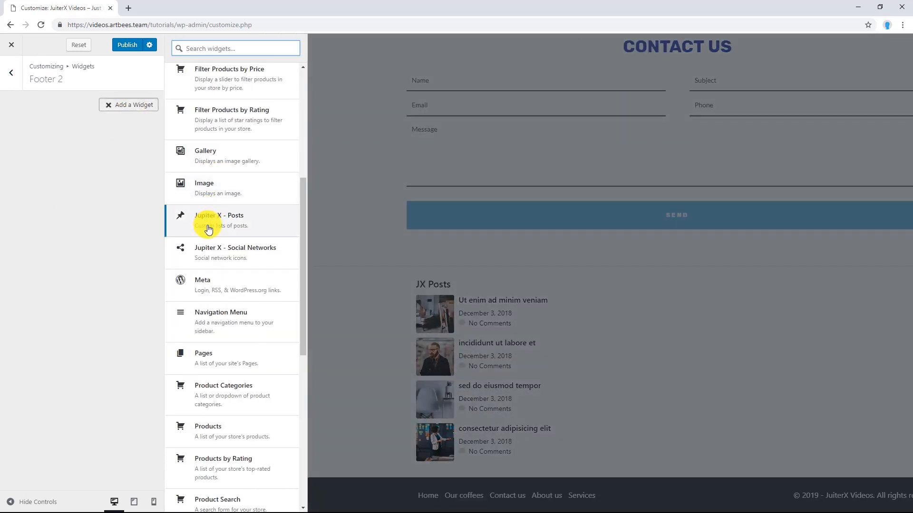
scroll("down", 3)
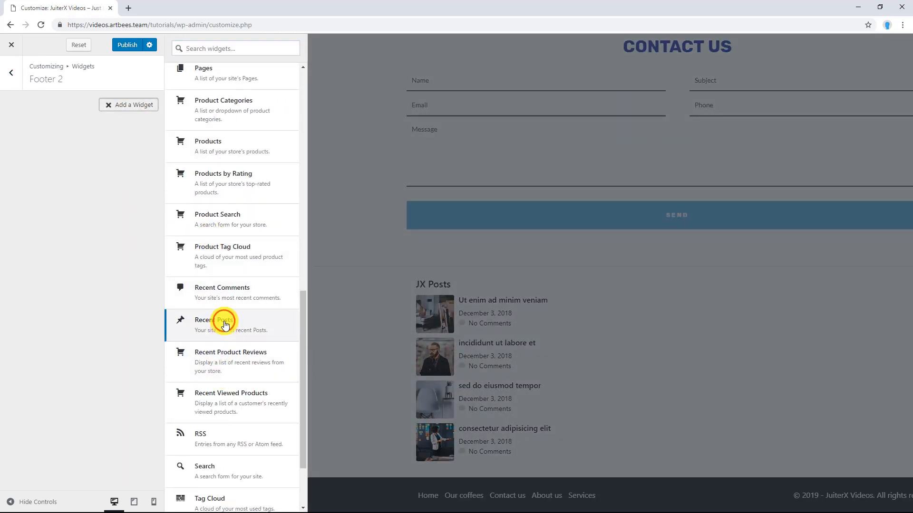
left_click(224, 323)
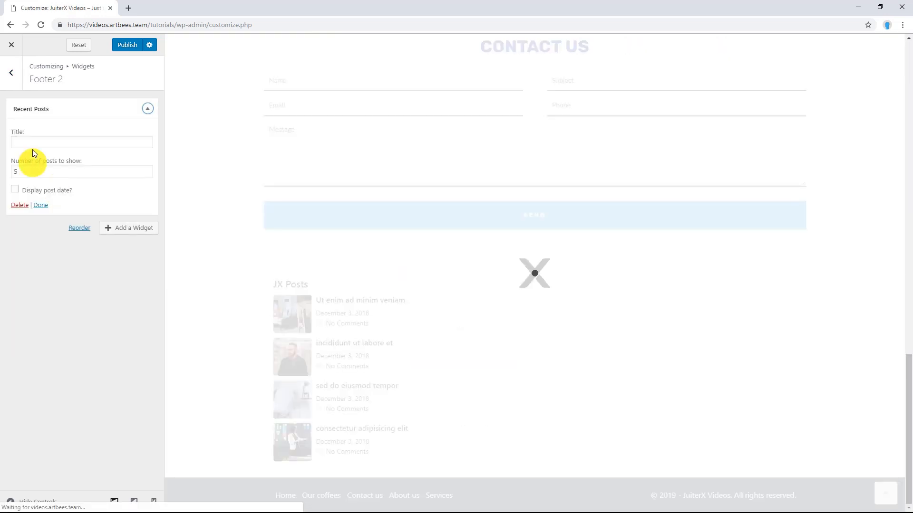
left_click(81, 142)
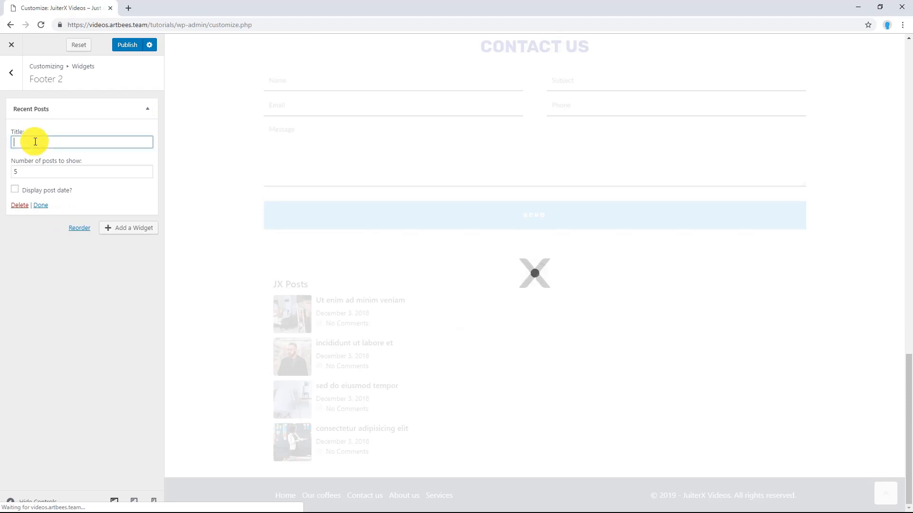
type("Recent Posts")
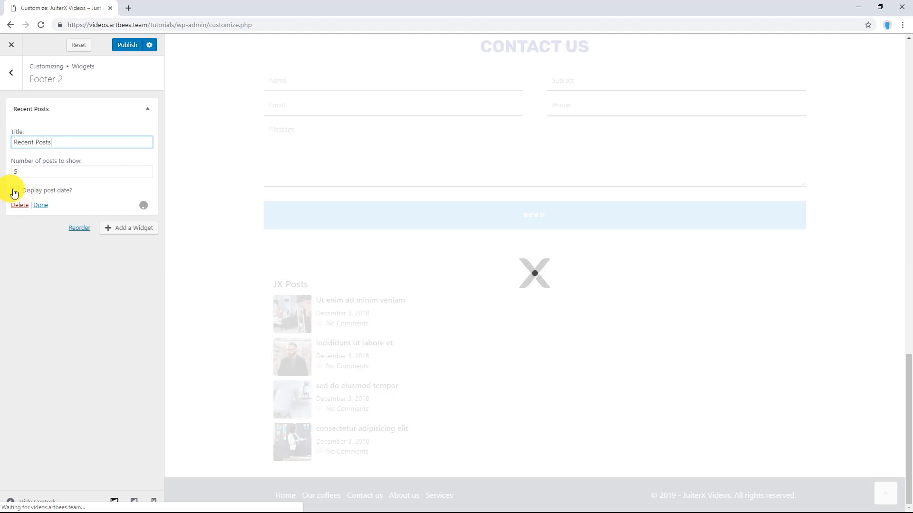
left_click(14, 190)
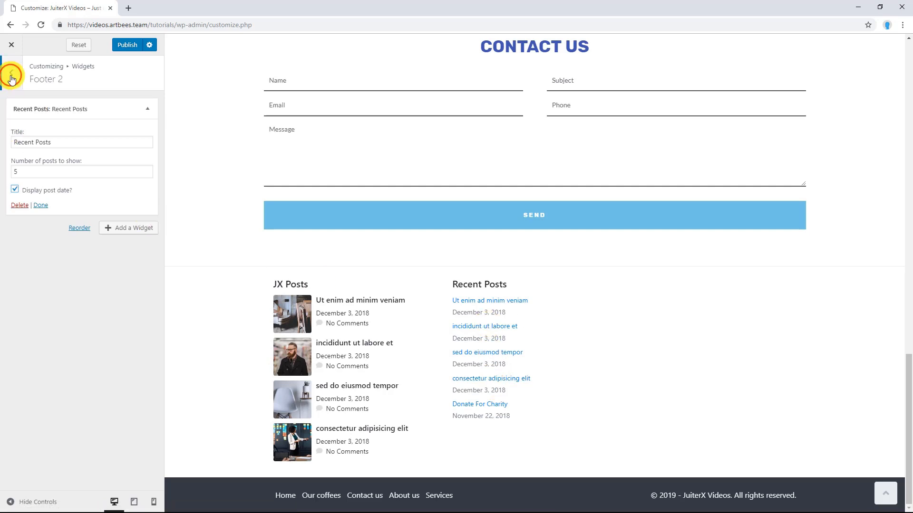
left_click(11, 72)
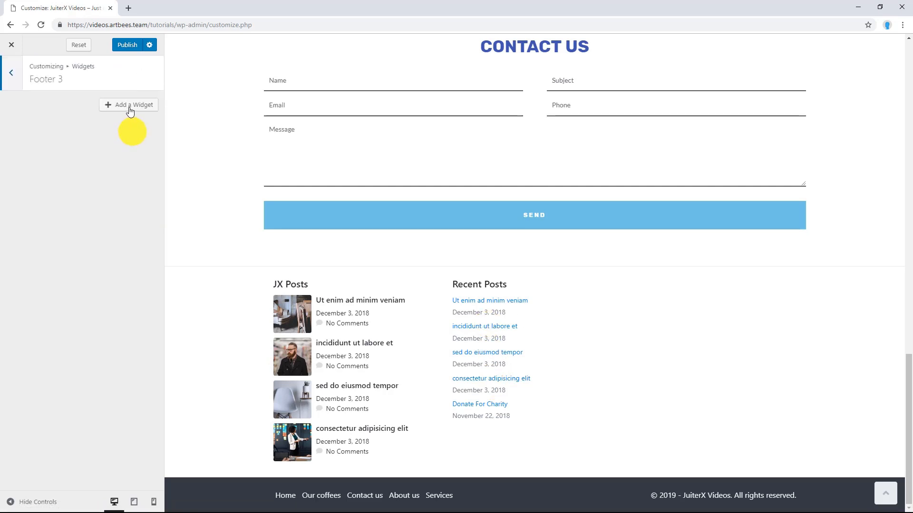
- Add Calendar and Search widgets to Footer 3, dragging Search above Calendar
left_click(129, 105)
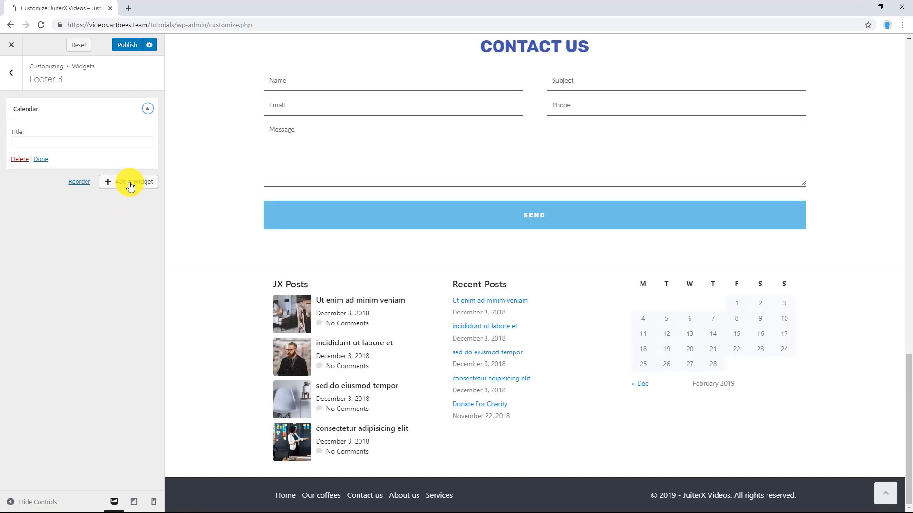
left_click(128, 181)
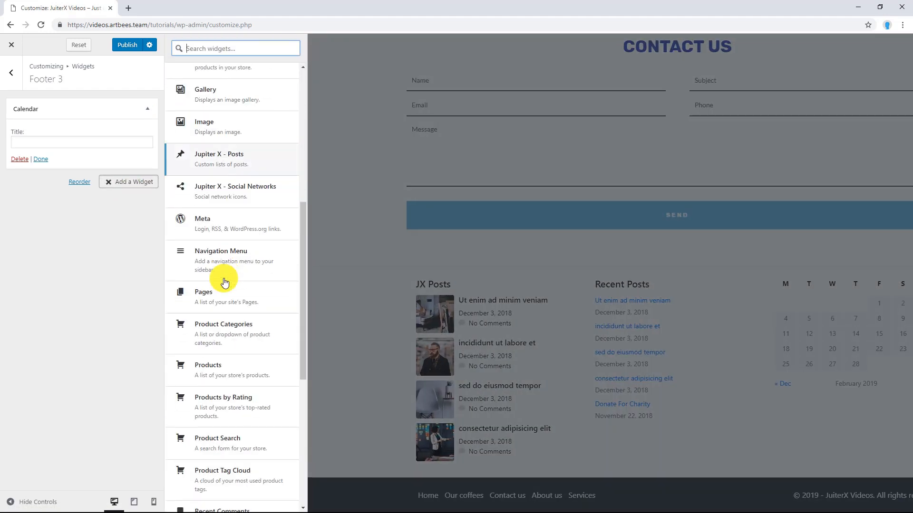
scroll("down", 3)
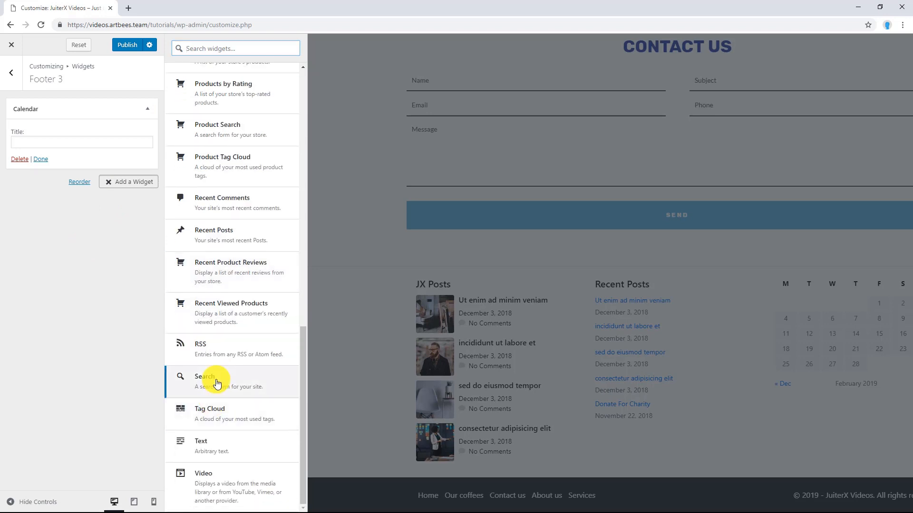
left_click(213, 381)
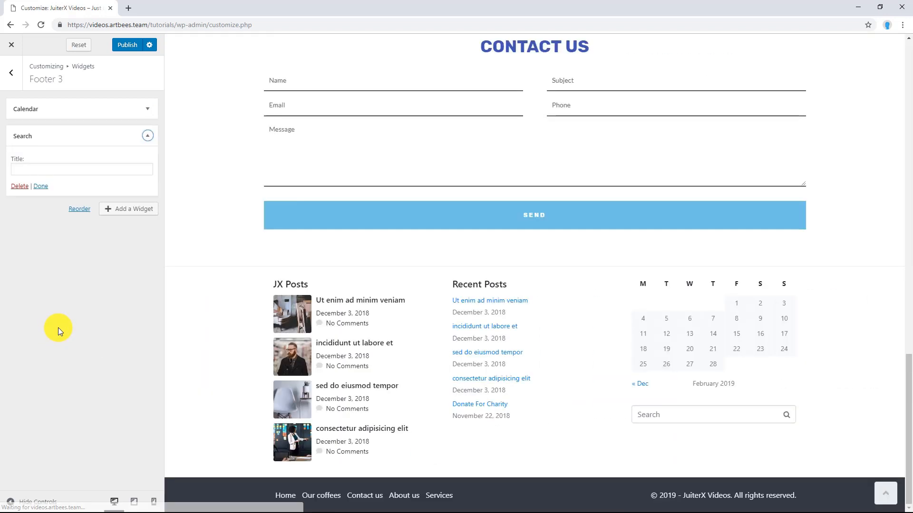
left_click(148, 136)
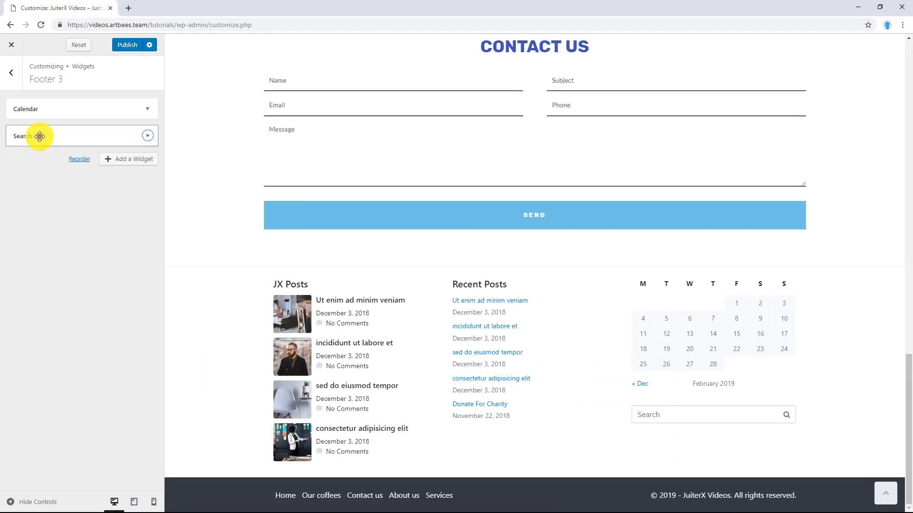
left_click_drag(40, 135, 49, 109)
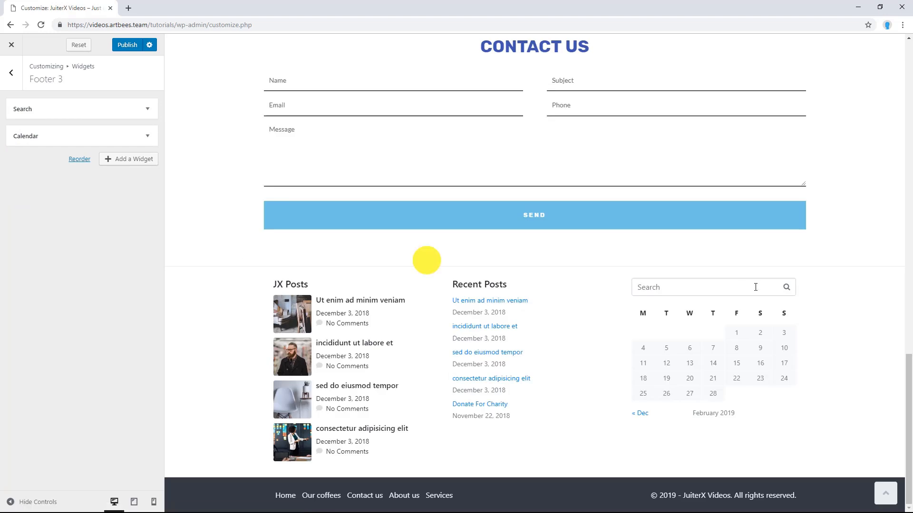
mouse_move(699, 350)
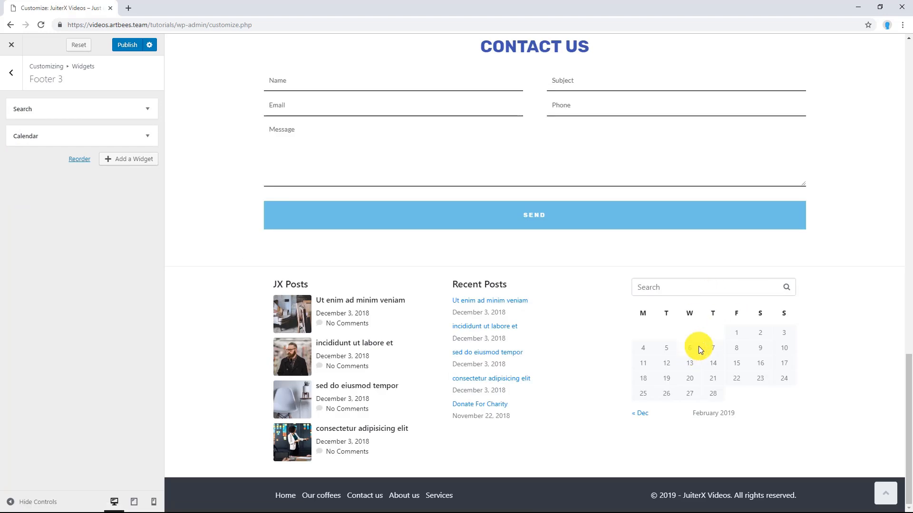
mouse_move(12, 82)
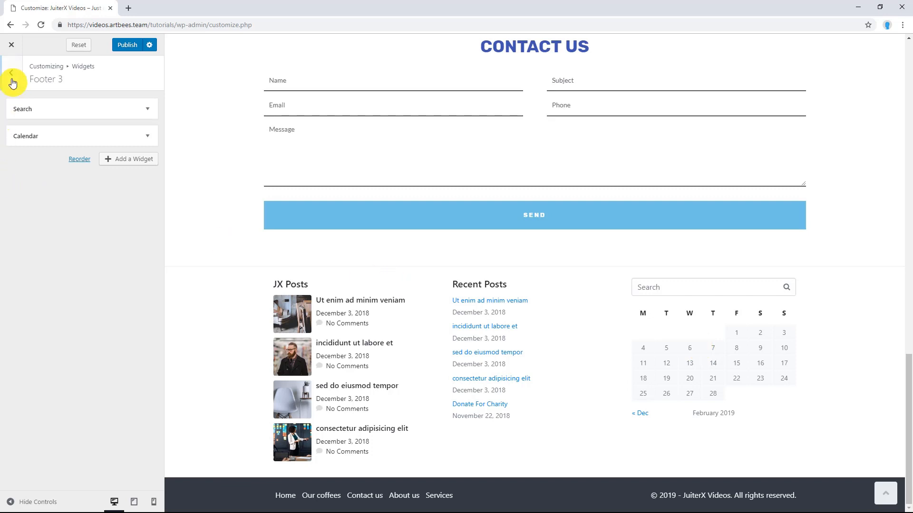
- Return to the main Customizer panel and show the Footer Styles tab
left_click(13, 77)
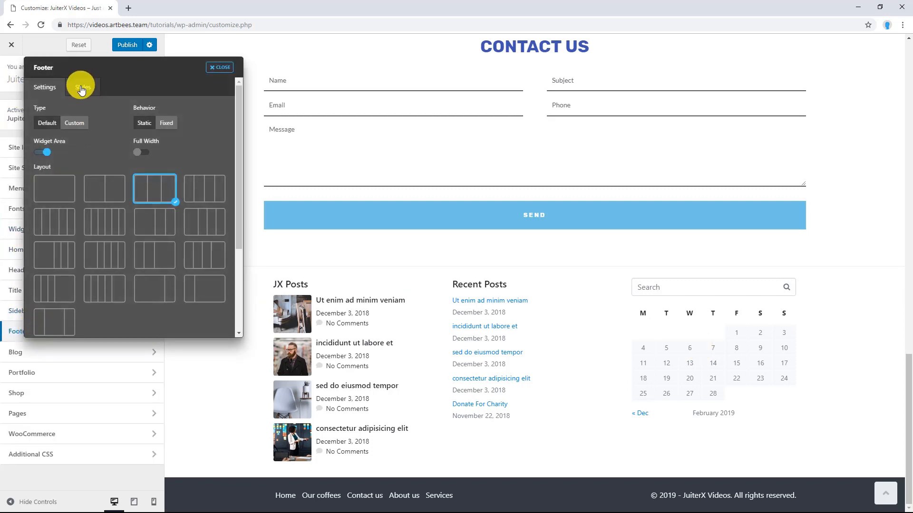
left_click(82, 87)
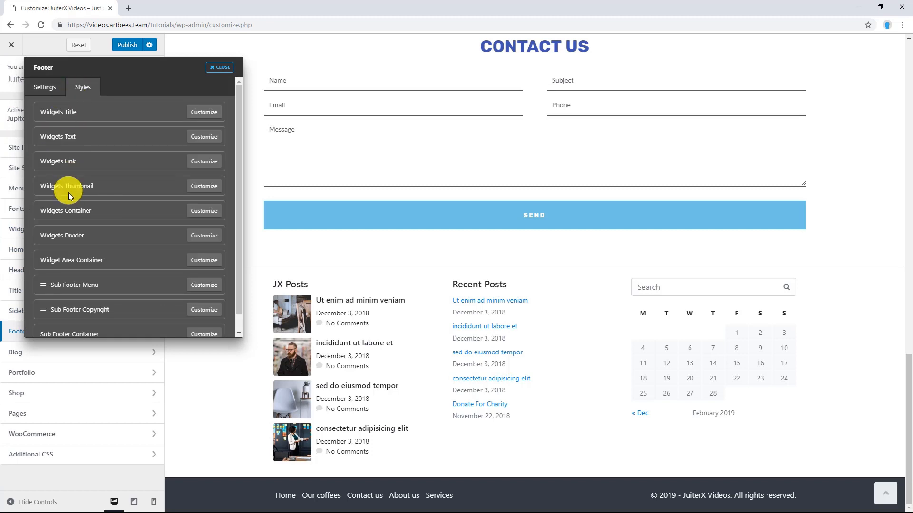
mouse_move(202, 113)
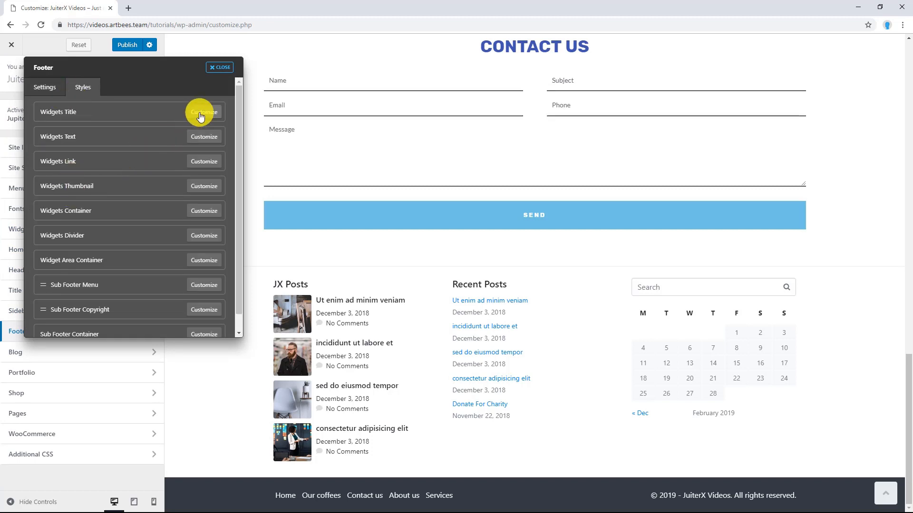
- Set the footer Widgets Title font to Rubik
left_click(202, 112)
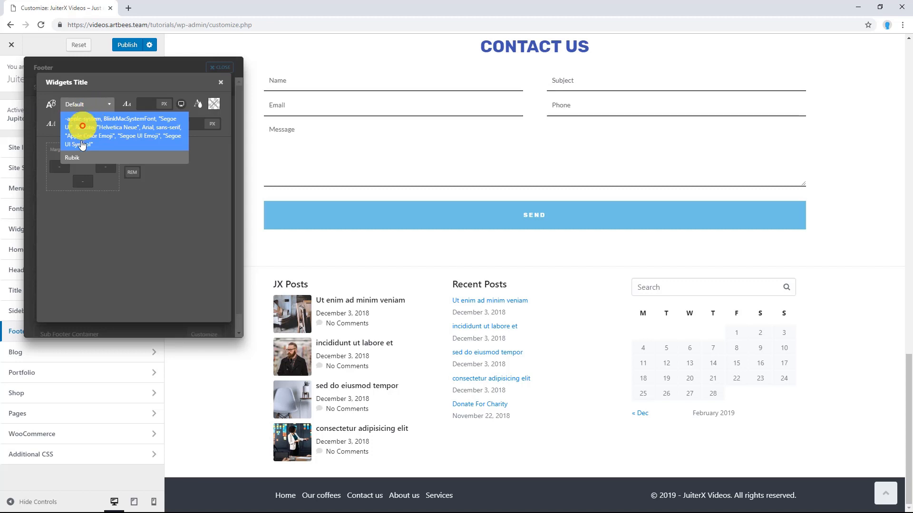
left_click(72, 158)
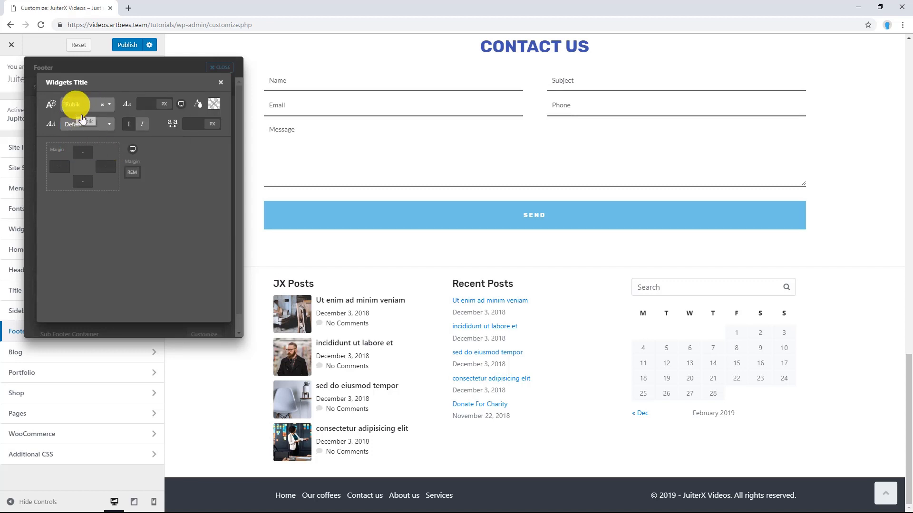
left_click(213, 103)
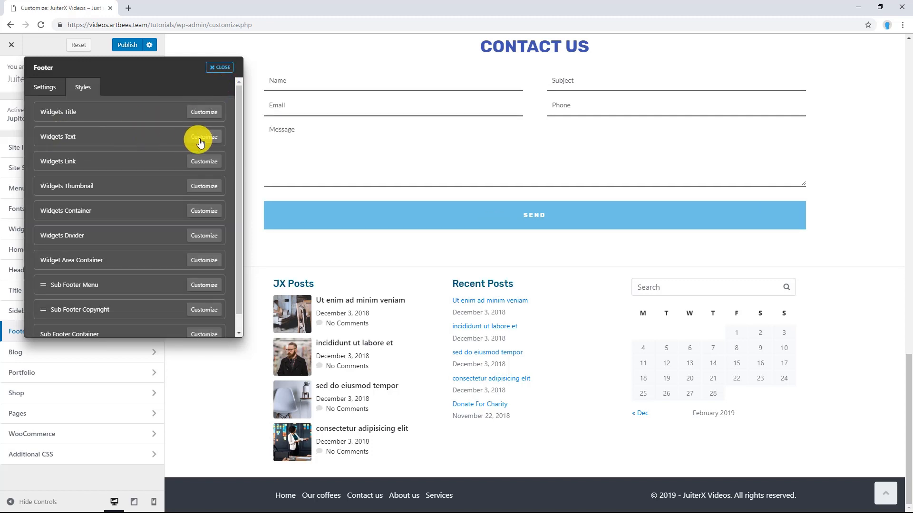
- Set the footer Widgets Text font to Rubik and close the popup
left_click(203, 137)
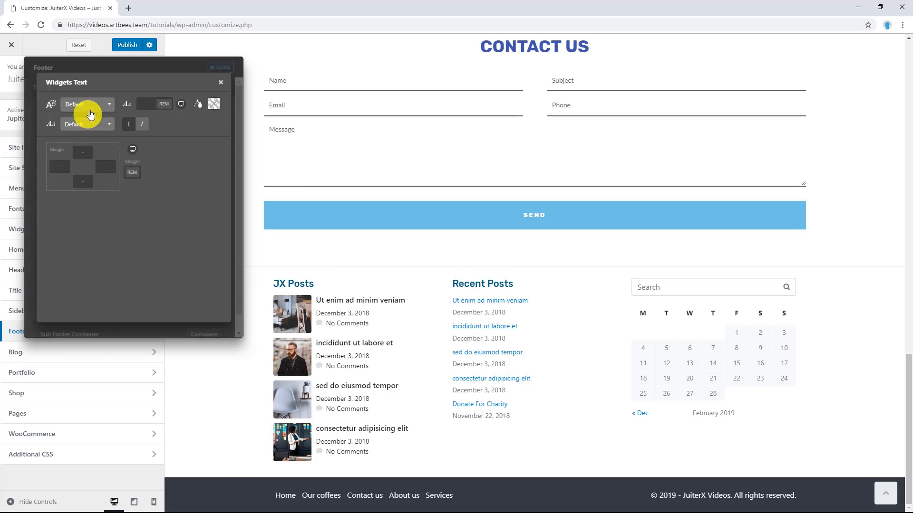
left_click(86, 105)
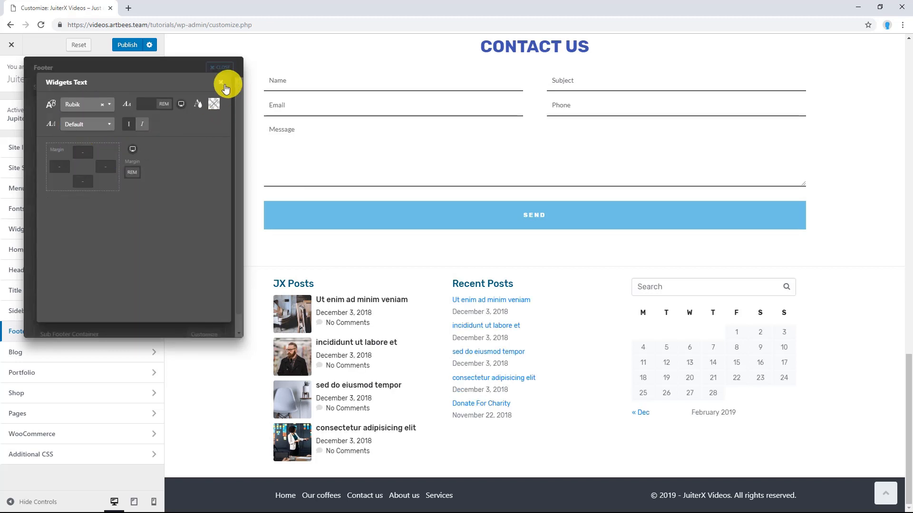
left_click(220, 66)
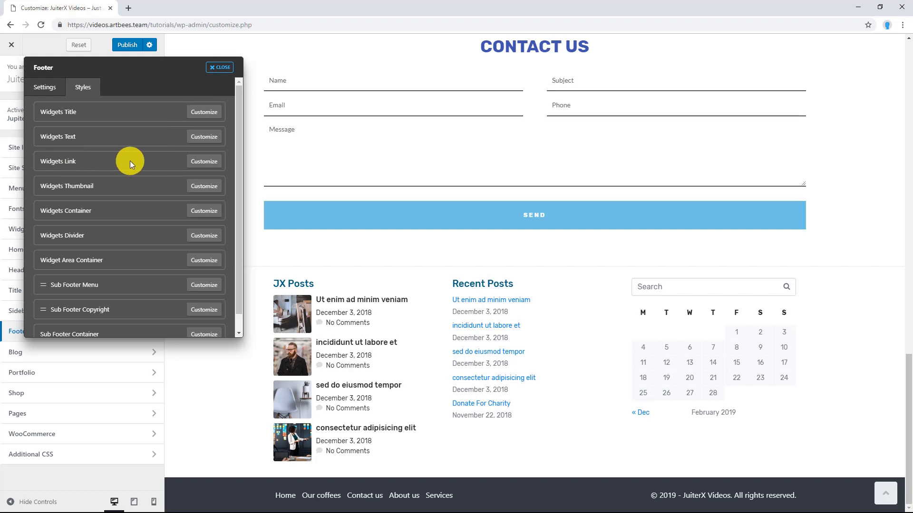
- Set the Widgets Link hover text decoration to Underline
left_click(204, 161)
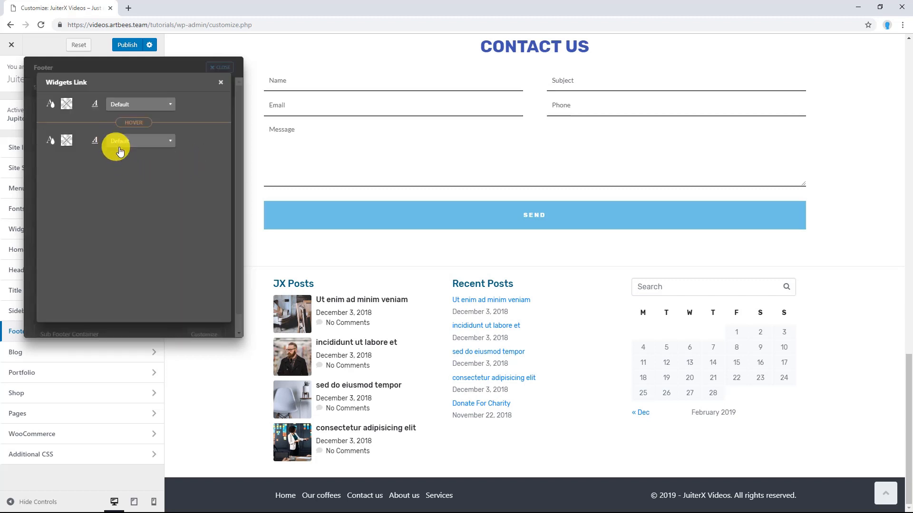
left_click(138, 140)
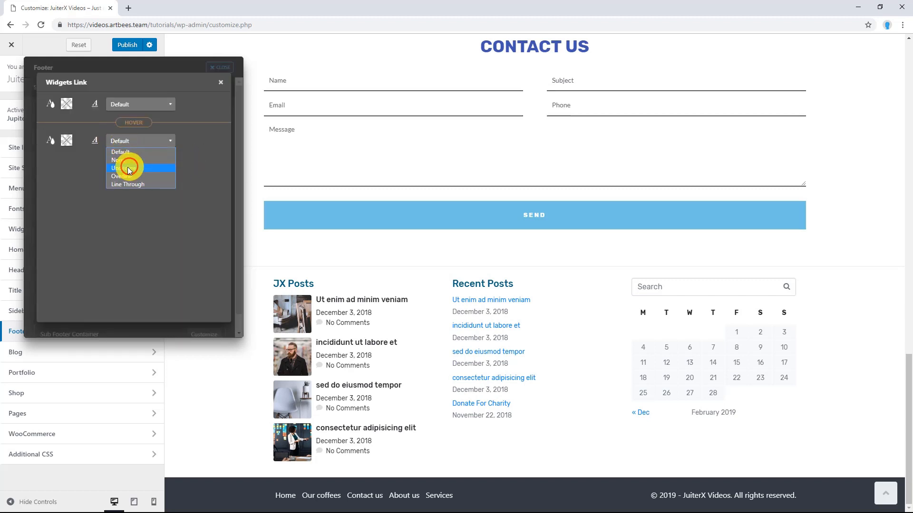
left_click(122, 168)
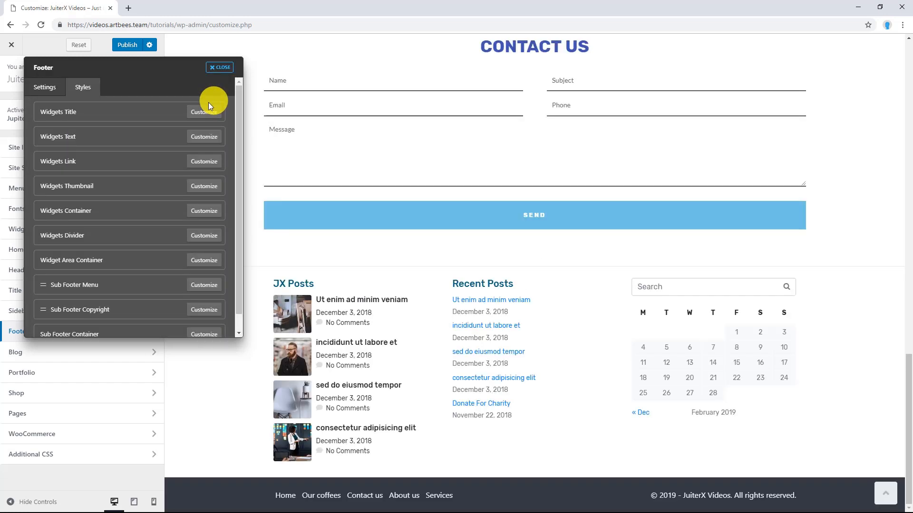
mouse_move(346, 346)
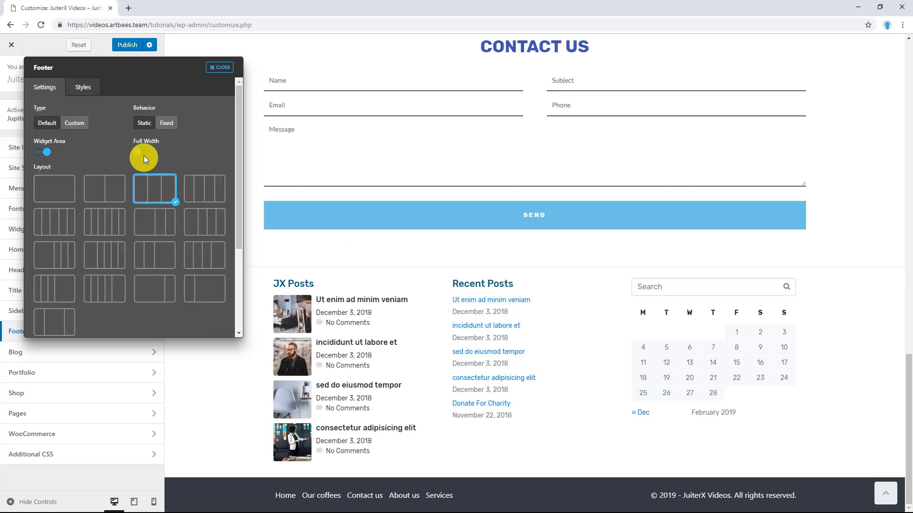
left_click(144, 155)
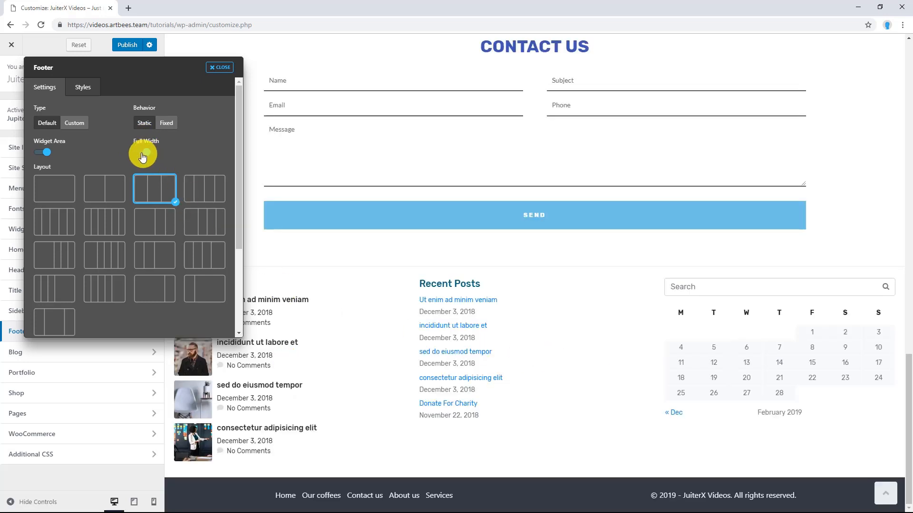
left_click(142, 152)
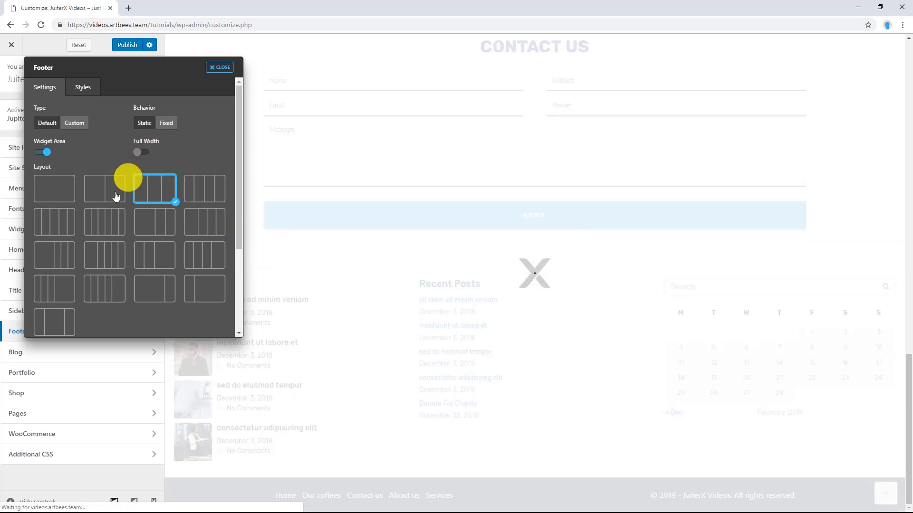
scroll("down", 3)
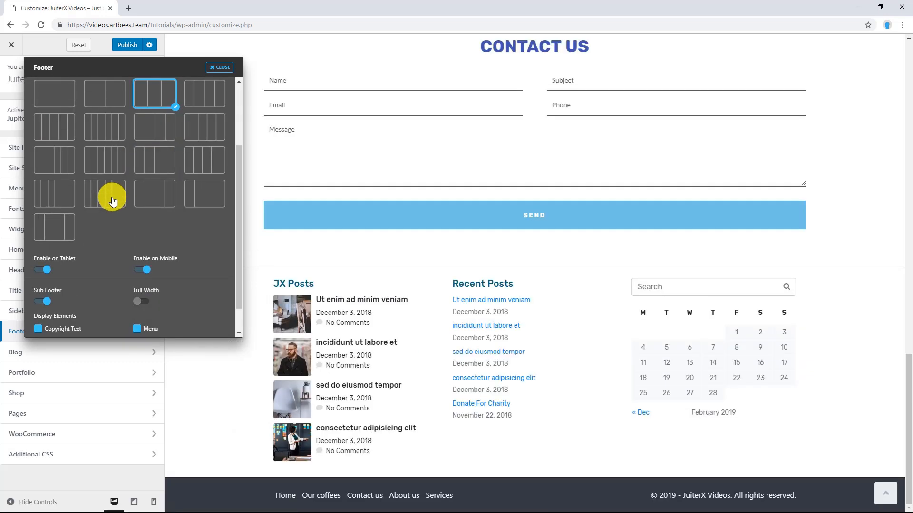
mouse_move(105, 227)
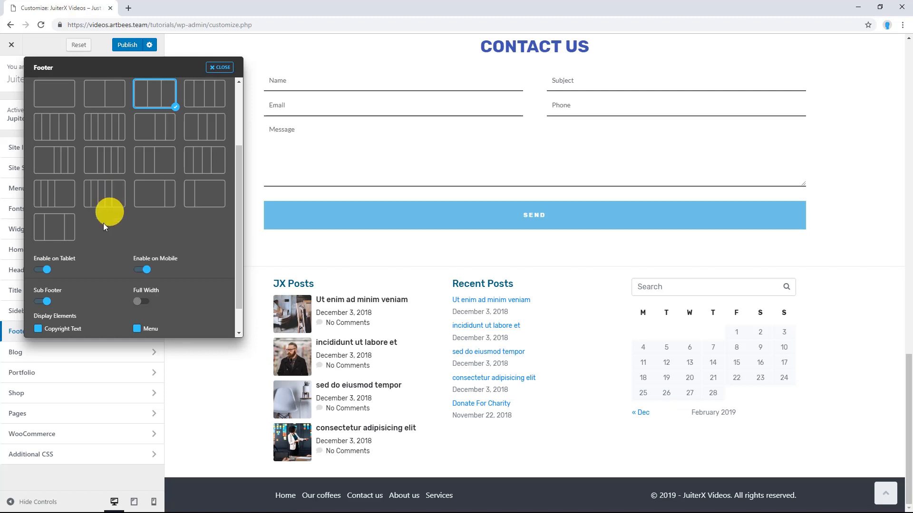
left_click(40, 269)
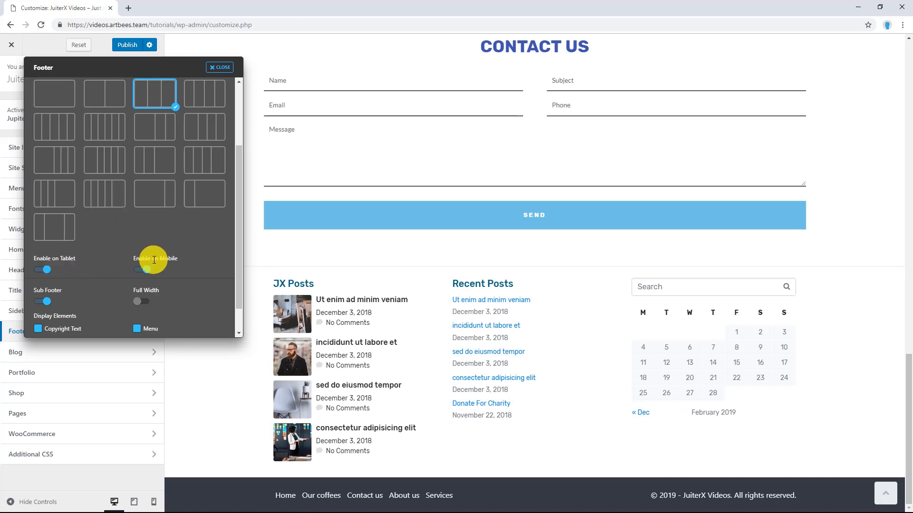
left_click(141, 269)
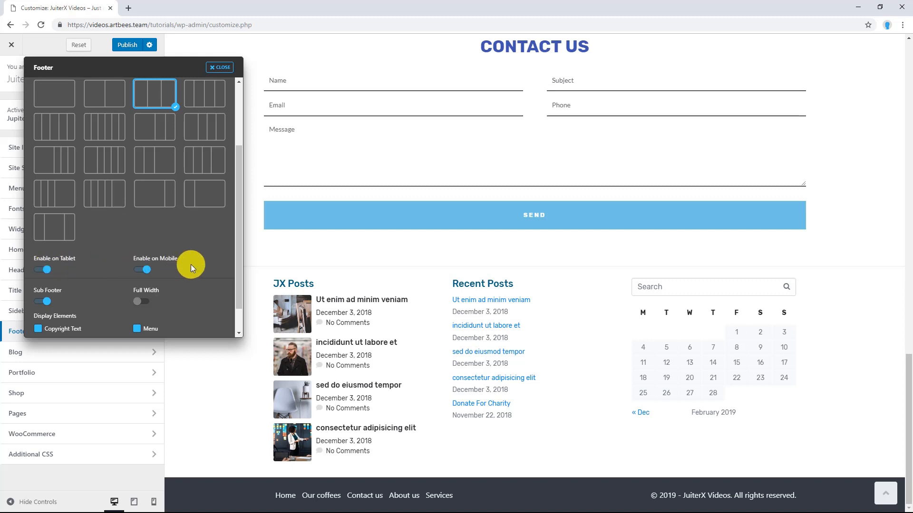
scroll("down", 3)
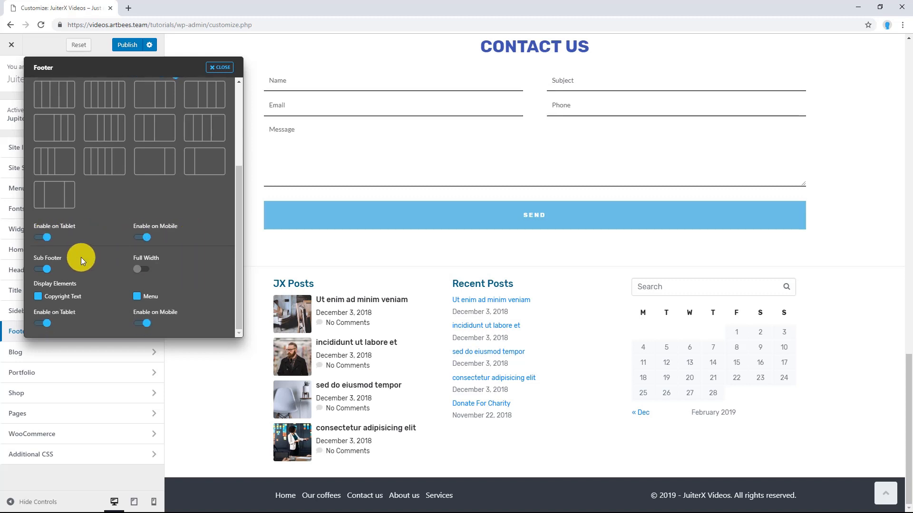
mouse_move(204, 315)
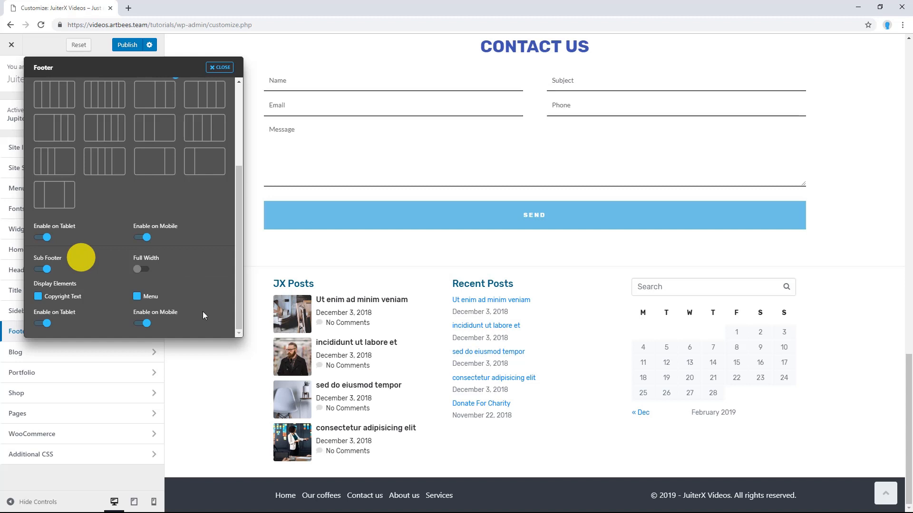
mouse_move(405, 495)
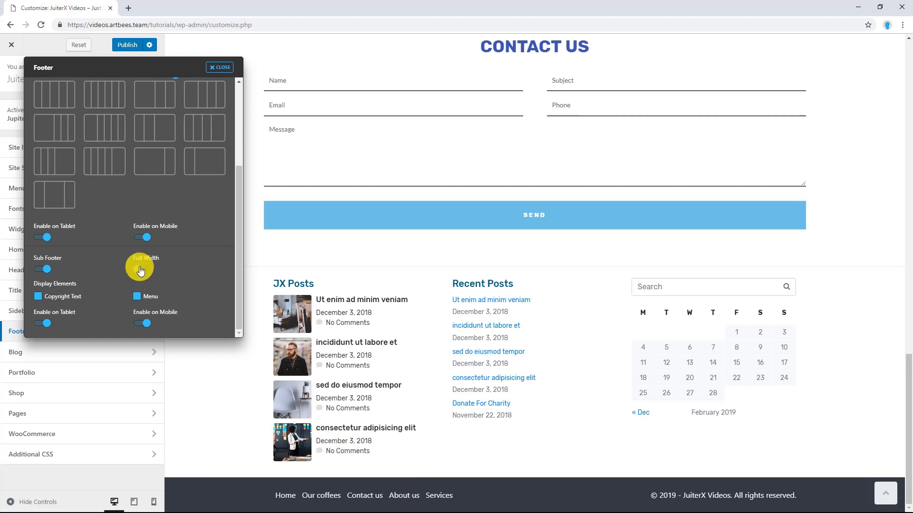
mouse_move(143, 273)
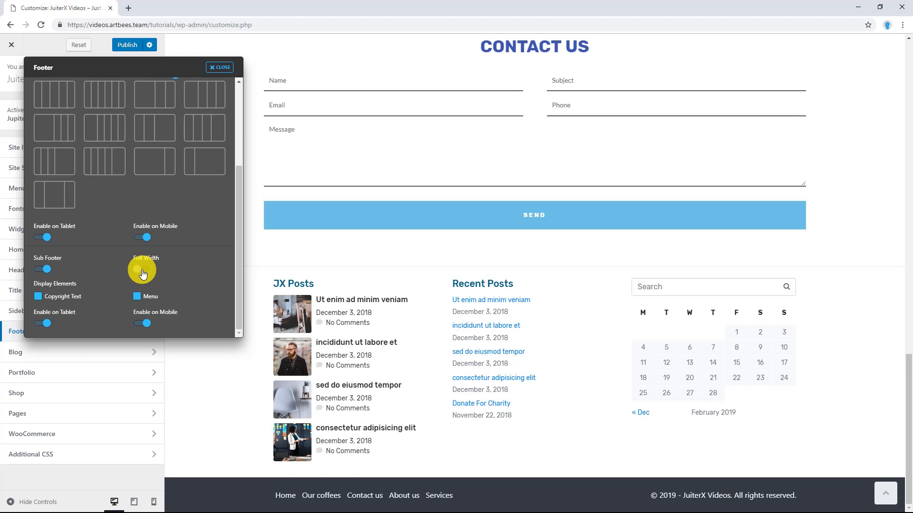
left_click(142, 269)
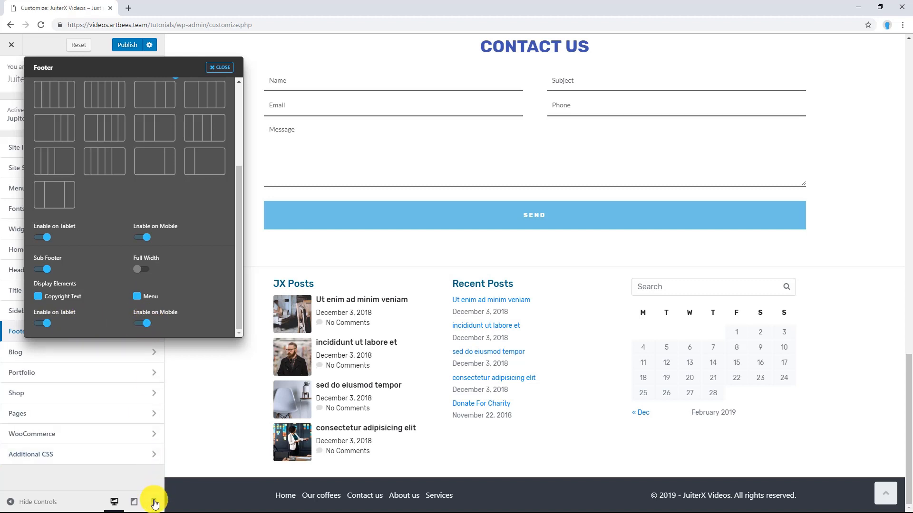
- In the mobile preview, turn off Sub Footer Enable on Mobile
left_click(154, 502)
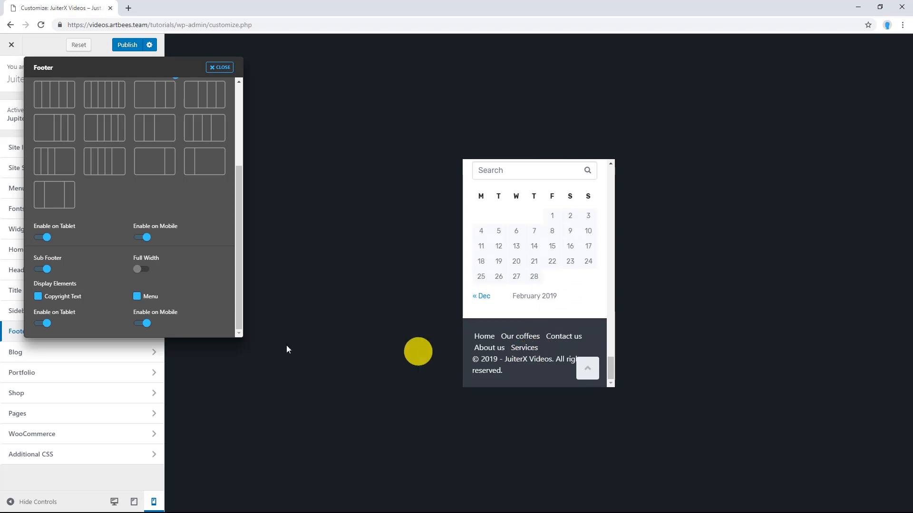
left_click(143, 323)
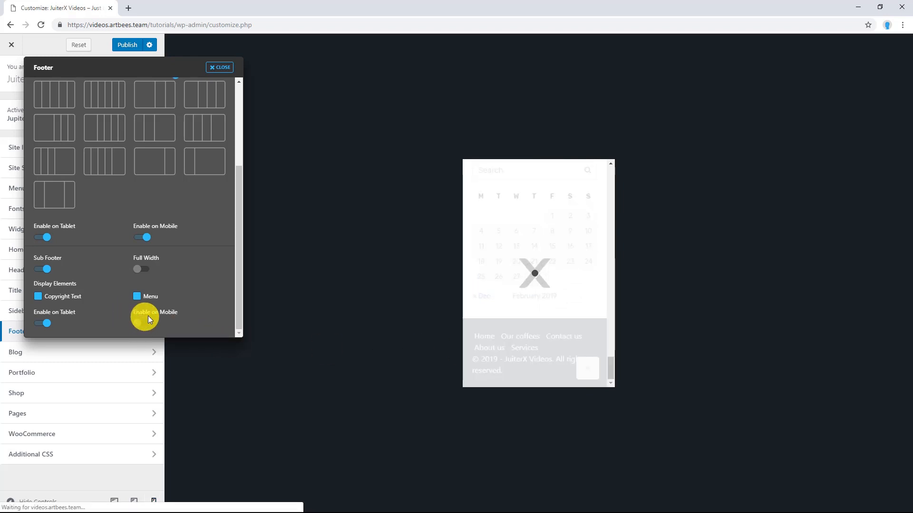
left_click(142, 323)
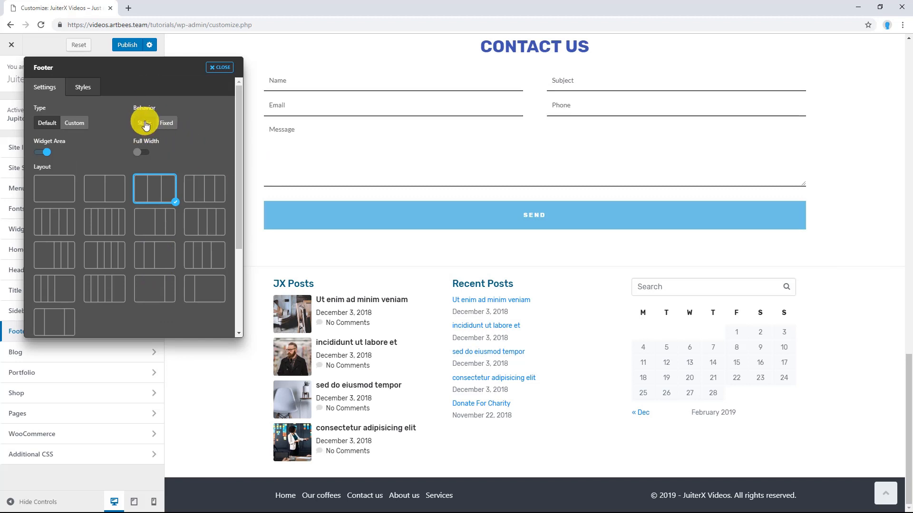
- Set the footer Behavior to Fixed and scroll the preview to confirm content scrolls over it
left_click(166, 122)
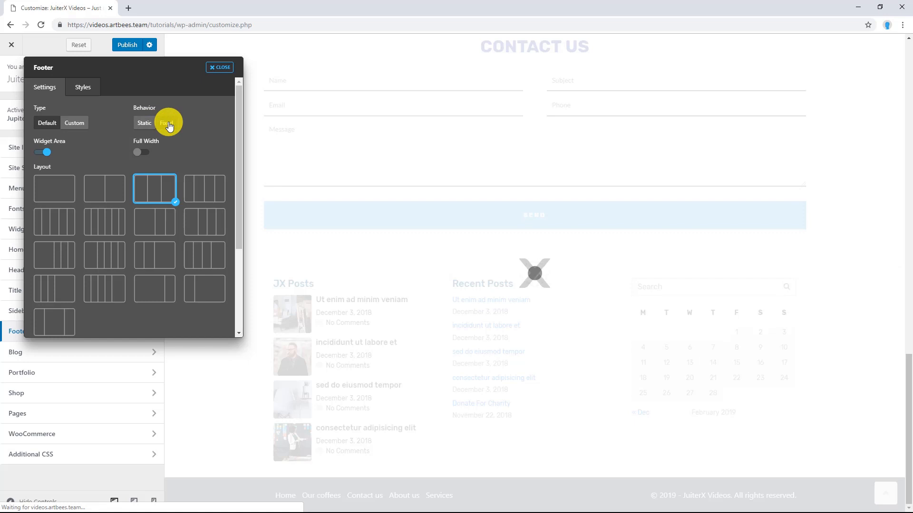
left_click(168, 123)
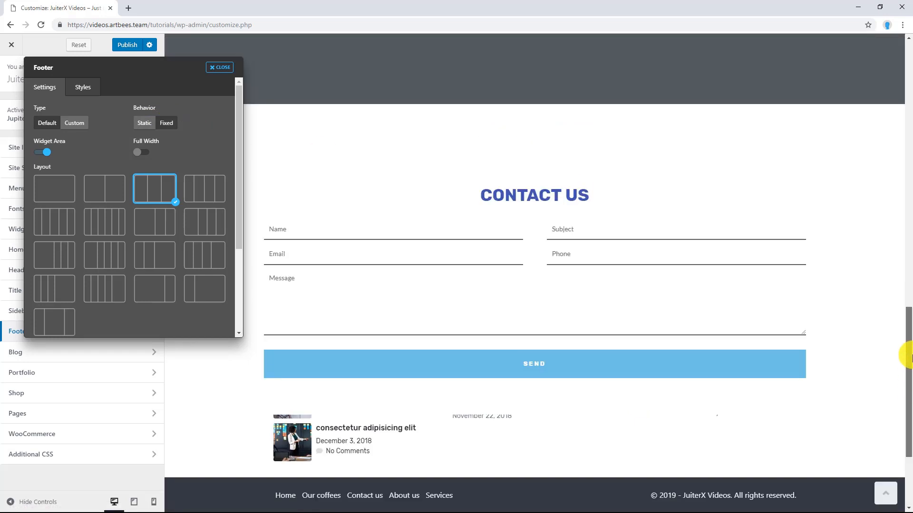
scroll("down", 3)
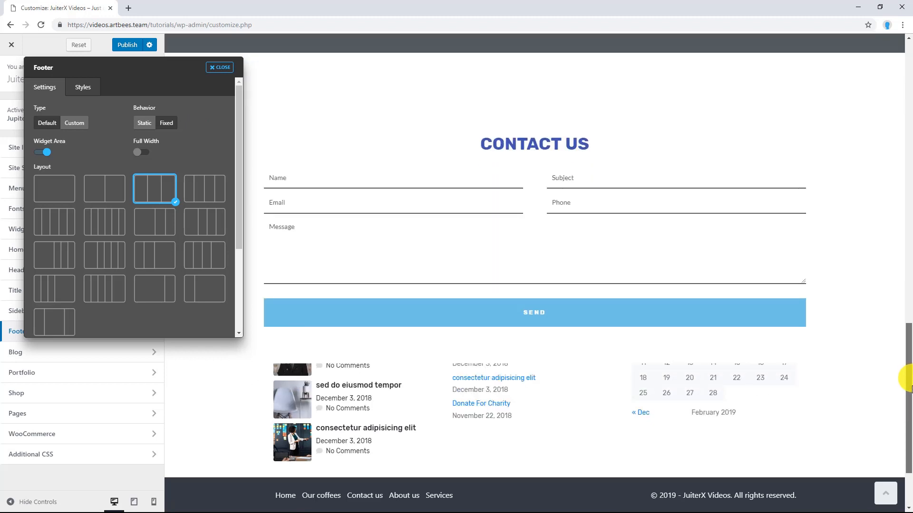
scroll("down", 3)
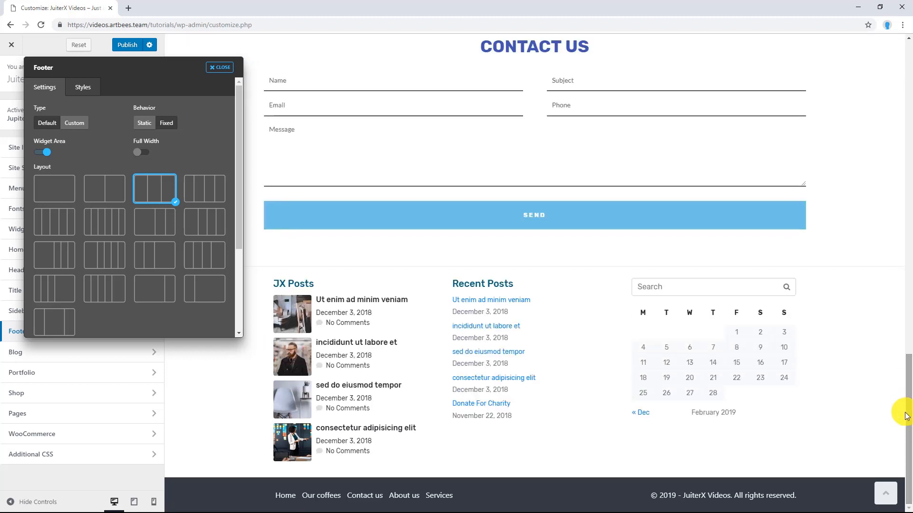